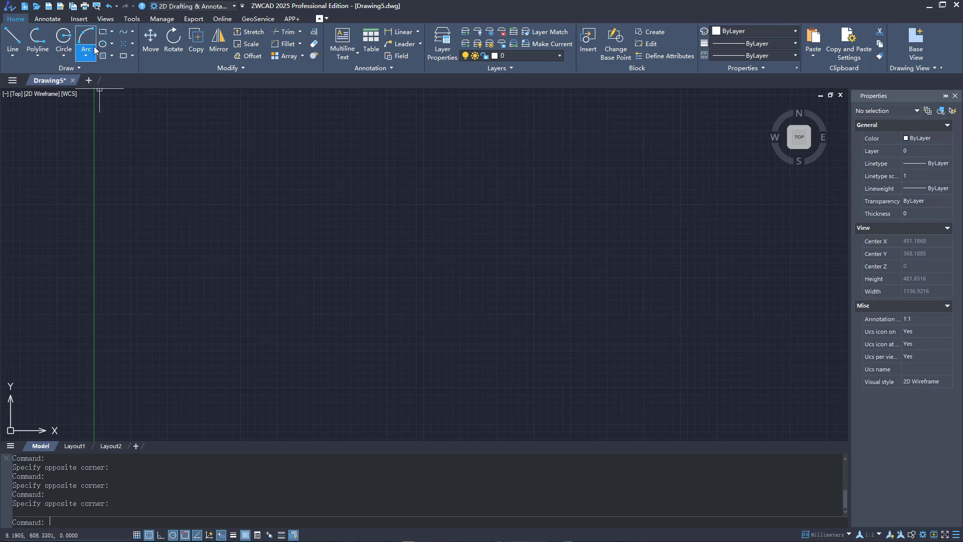
Attach the Sample.TIF contour map image at insertion point 0,0.
left_click(78, 18)
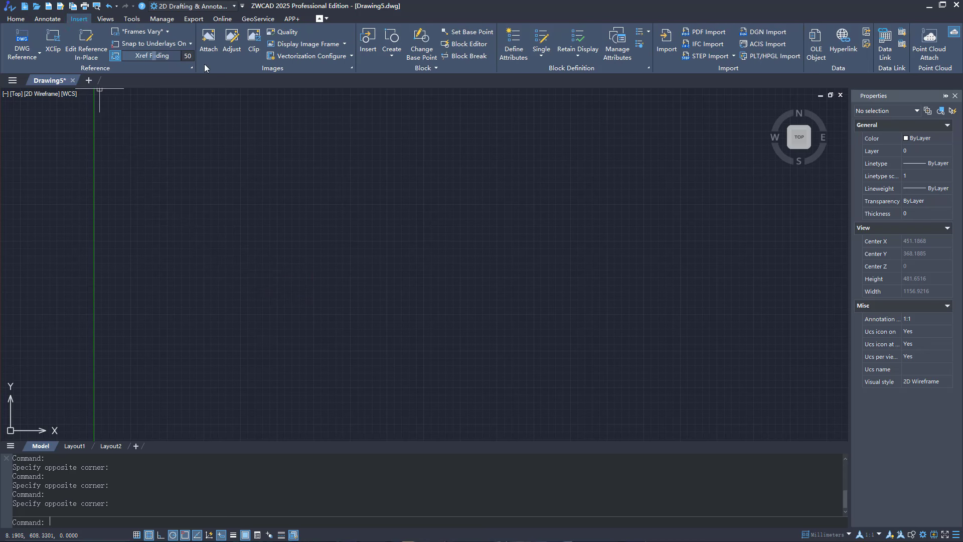
left_click(207, 41)
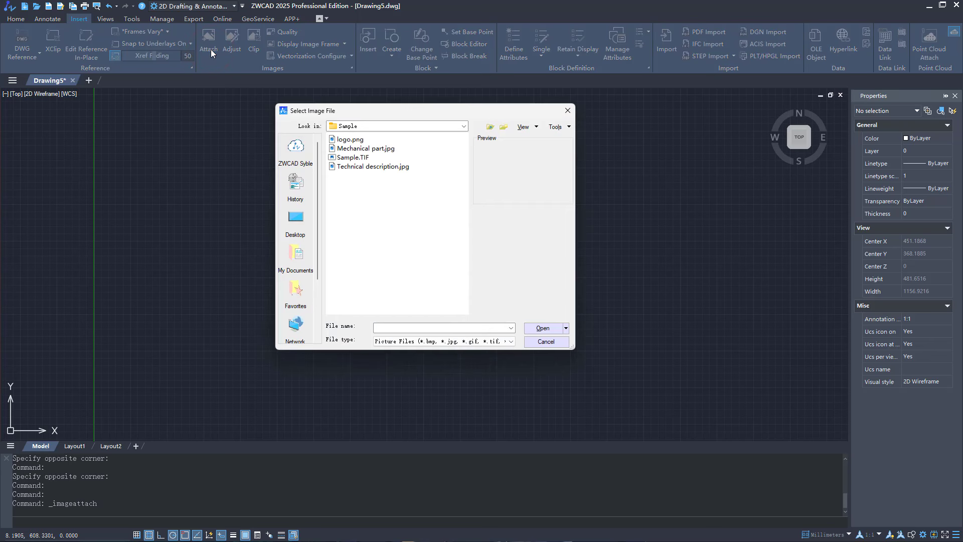
left_click(352, 157)
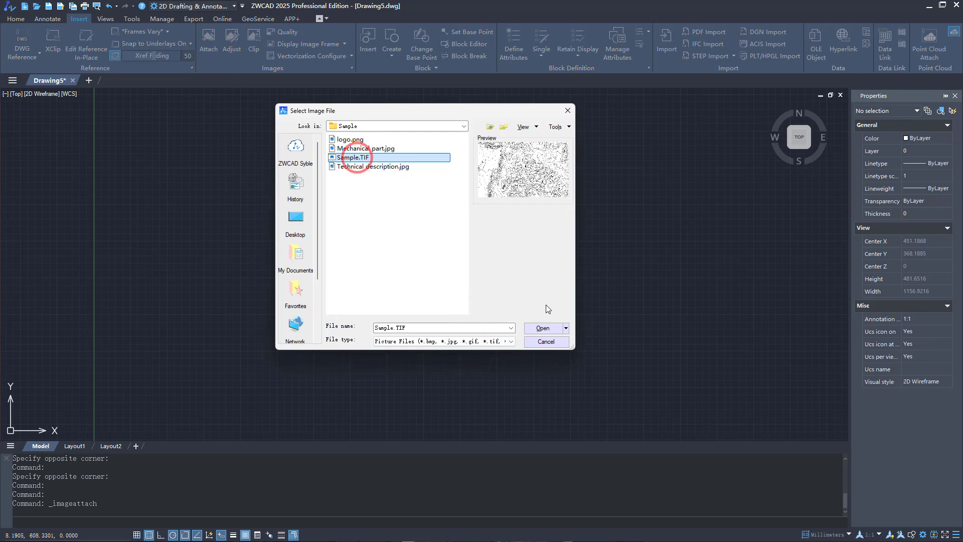
left_click(542, 328)
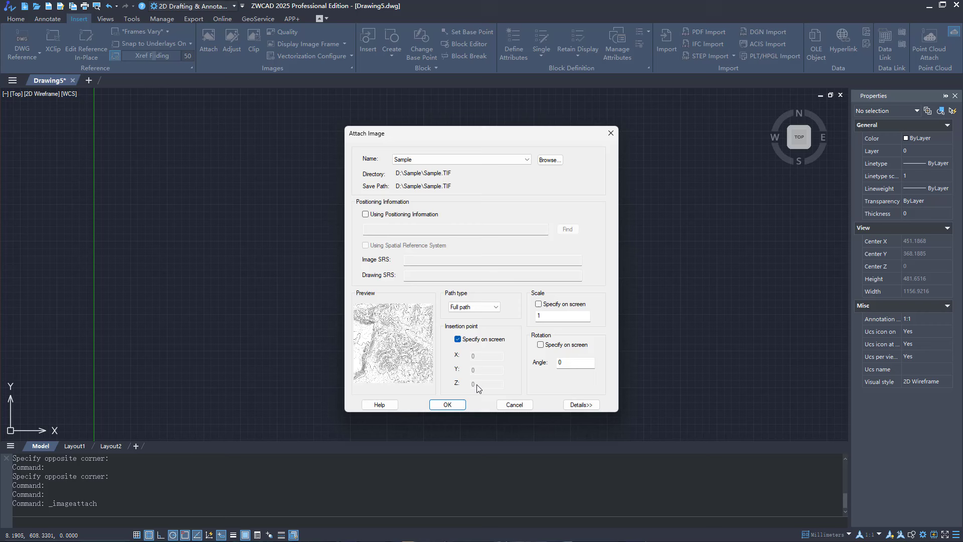
left_click(447, 404)
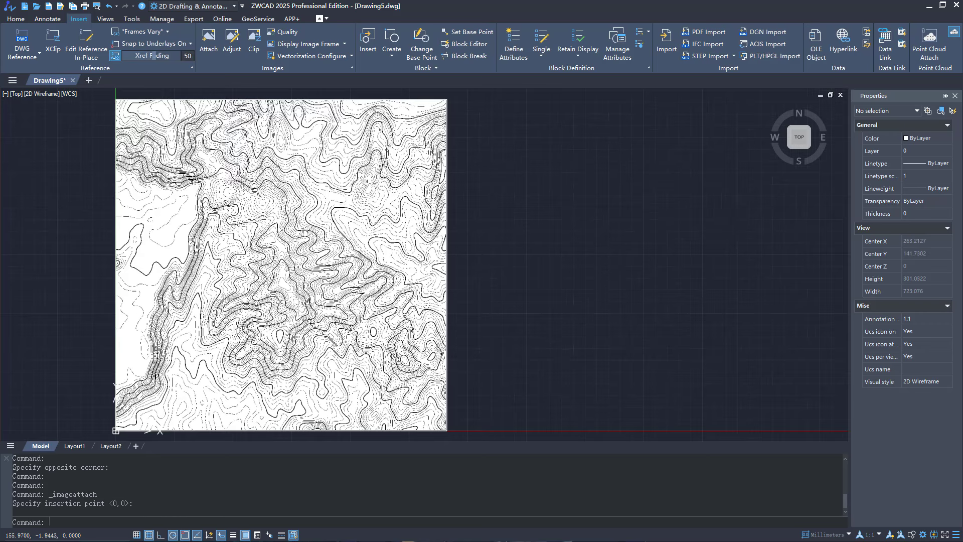
Set Contour as the current vectorization configuration and close the manager.
left_click(309, 56)
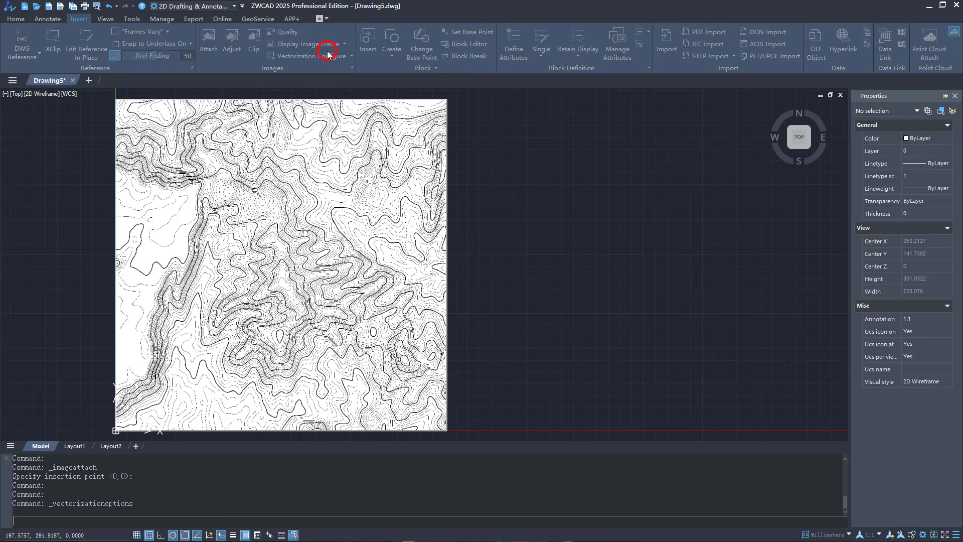
left_click(301, 44)
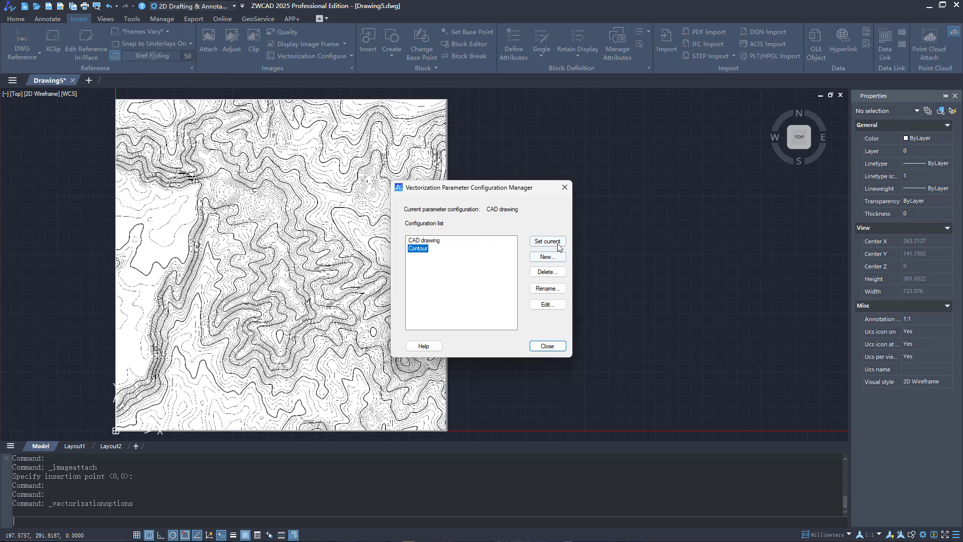
left_click(547, 345)
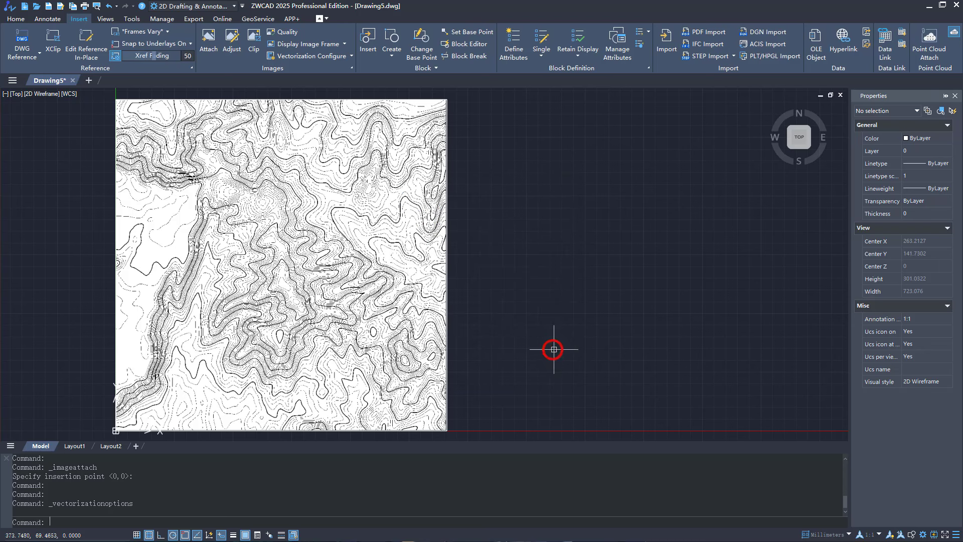
Vectorize the contour map image and choose to modify the result.
left_click(352, 55)
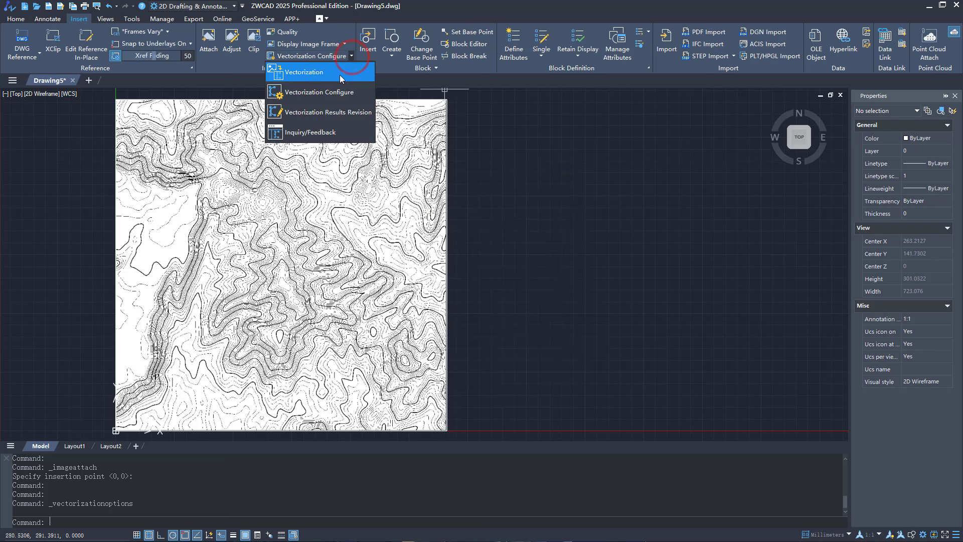
left_click(305, 71)
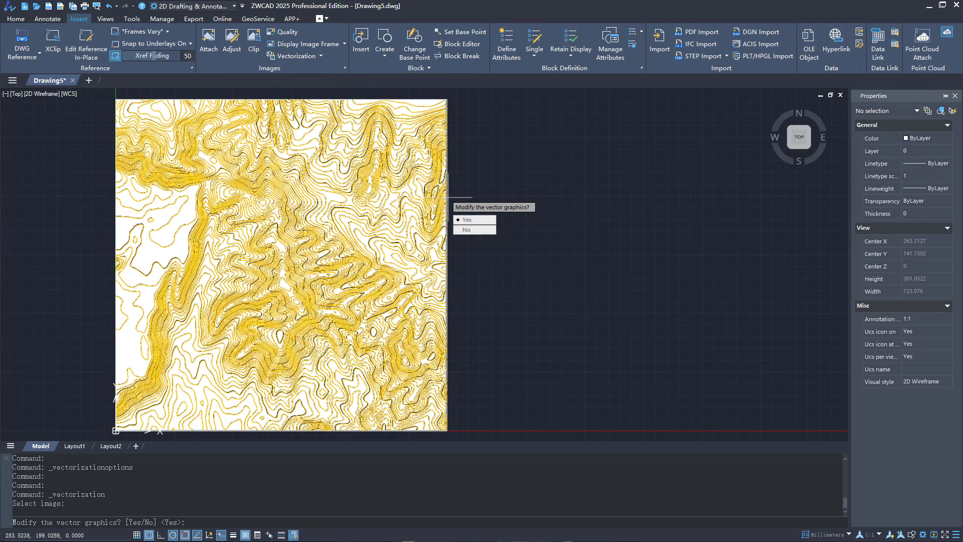
left_click(468, 219)
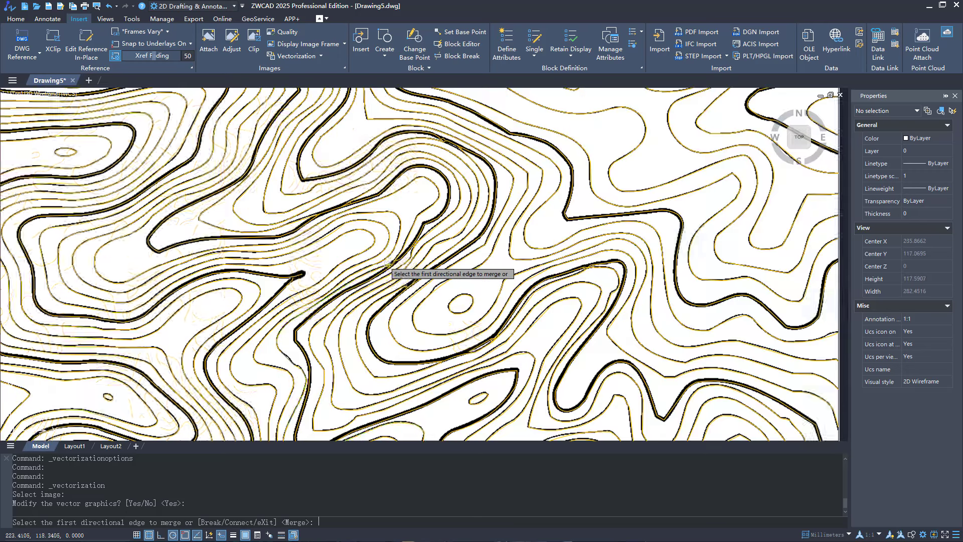
Merge the broken contour line pieces and exit modification.
scroll("up", 3)
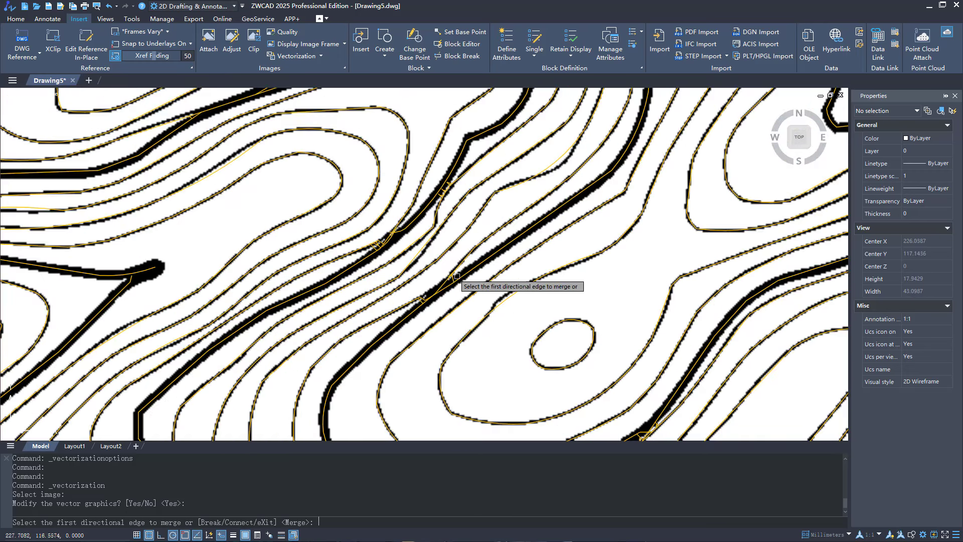
left_click(457, 261)
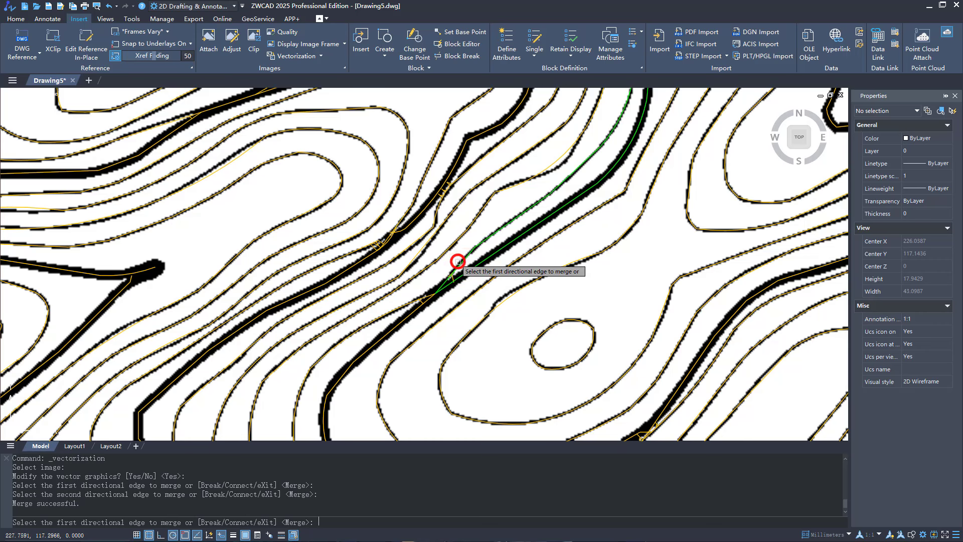
mouse_move(129, 286)
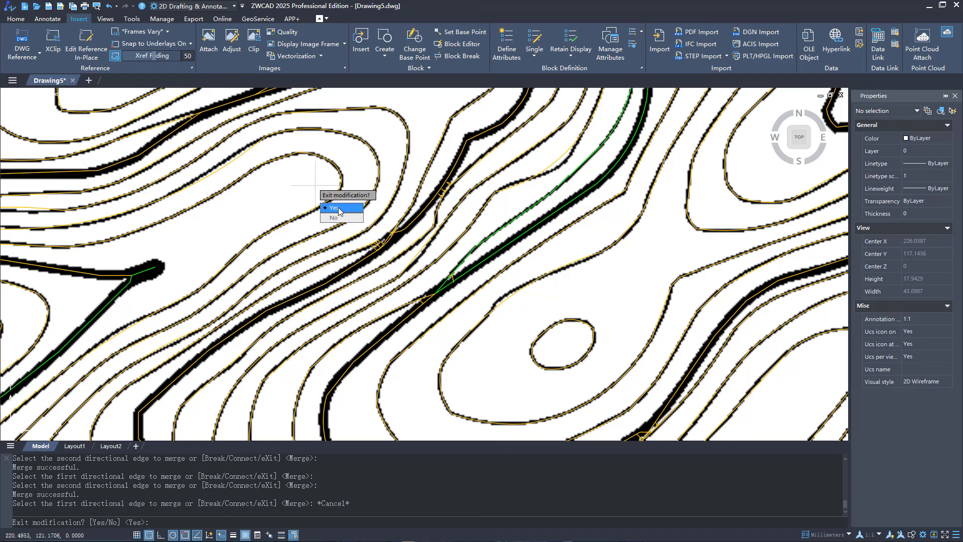
left_click(335, 207)
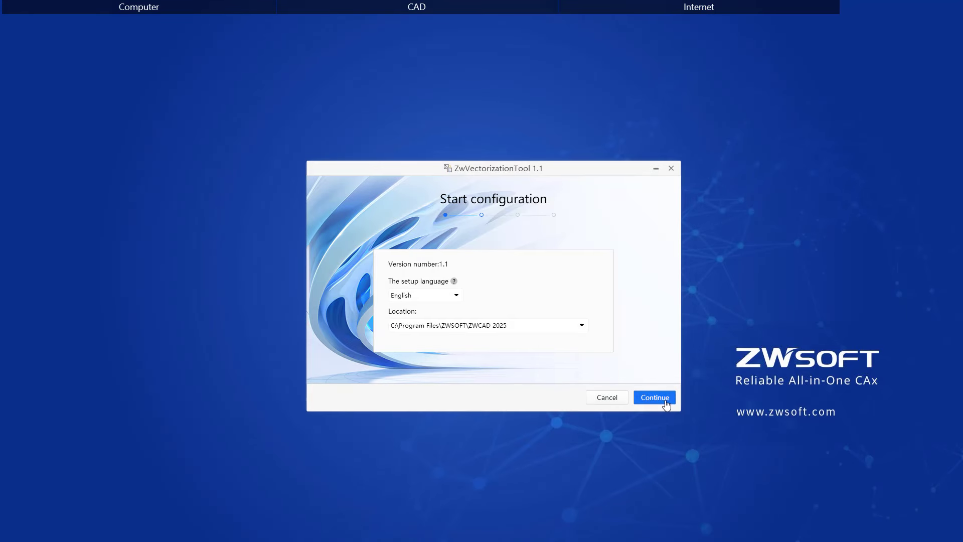
Accept English and the ZWCAD 2025 location in ZwVectorizationTool 1.1 setup.
left_click(654, 396)
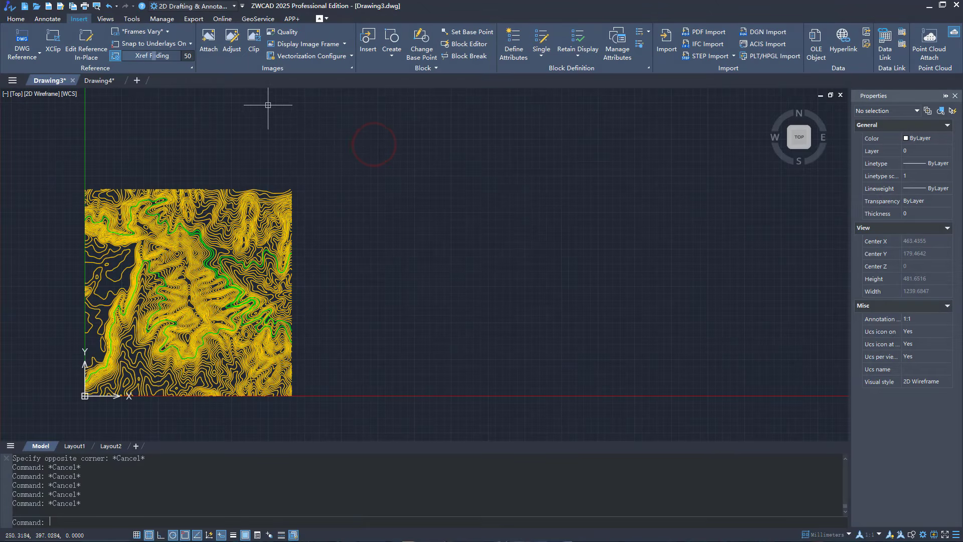
Attach Technical description.png beside the contour map, then show the vectorization configurations.
left_click(208, 43)
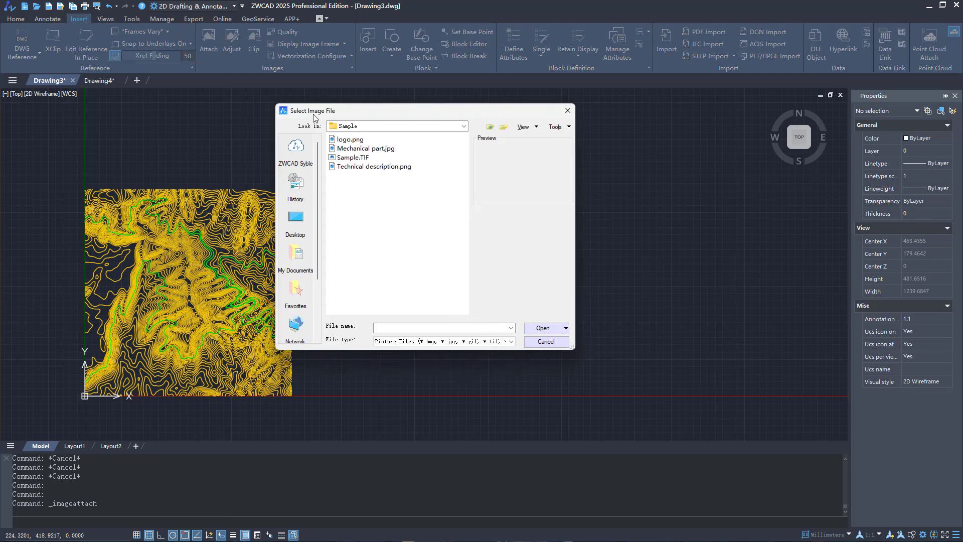
left_click(375, 167)
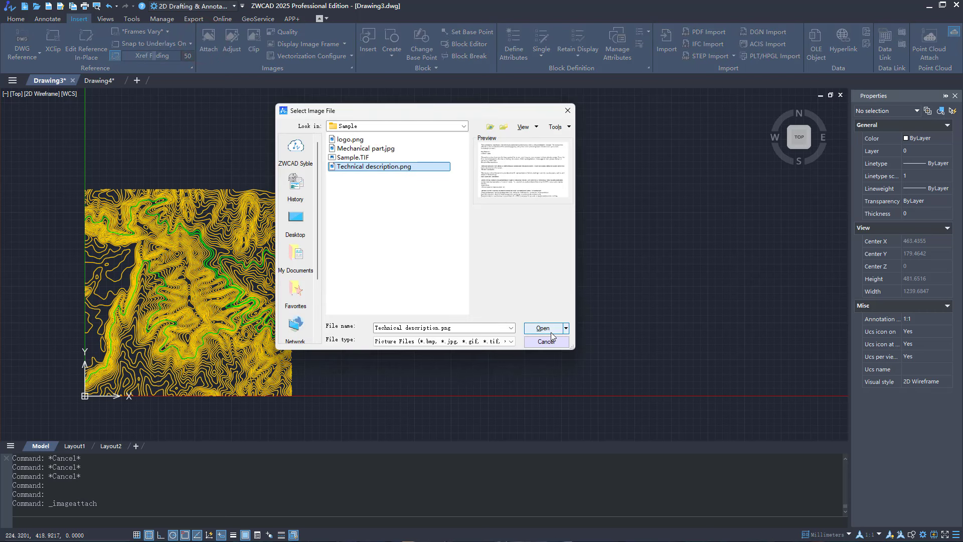
left_click(542, 327)
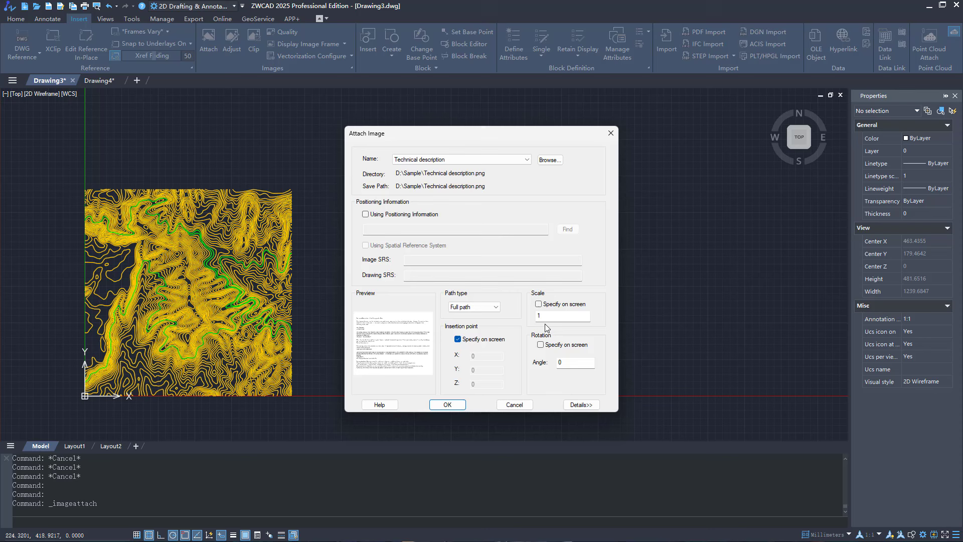
left_click(447, 404)
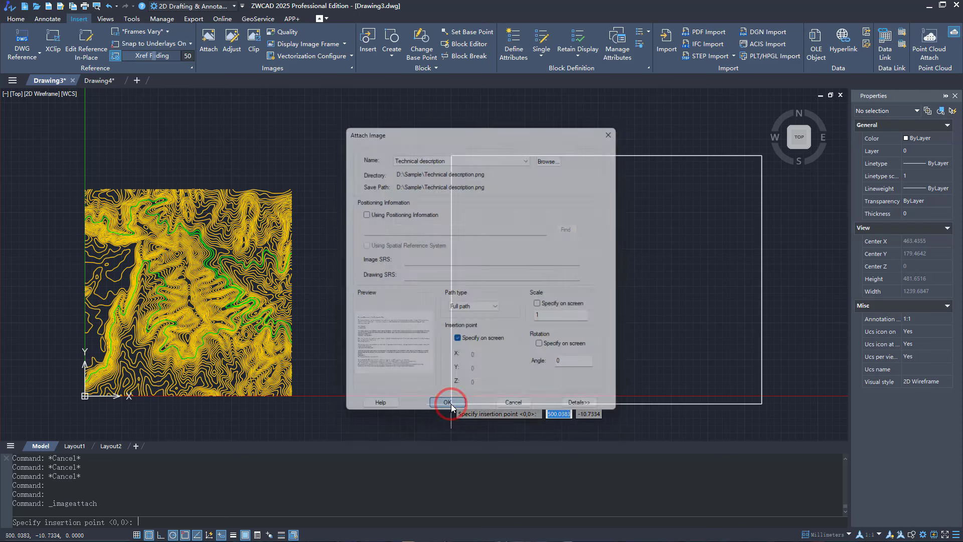
left_click(448, 402)
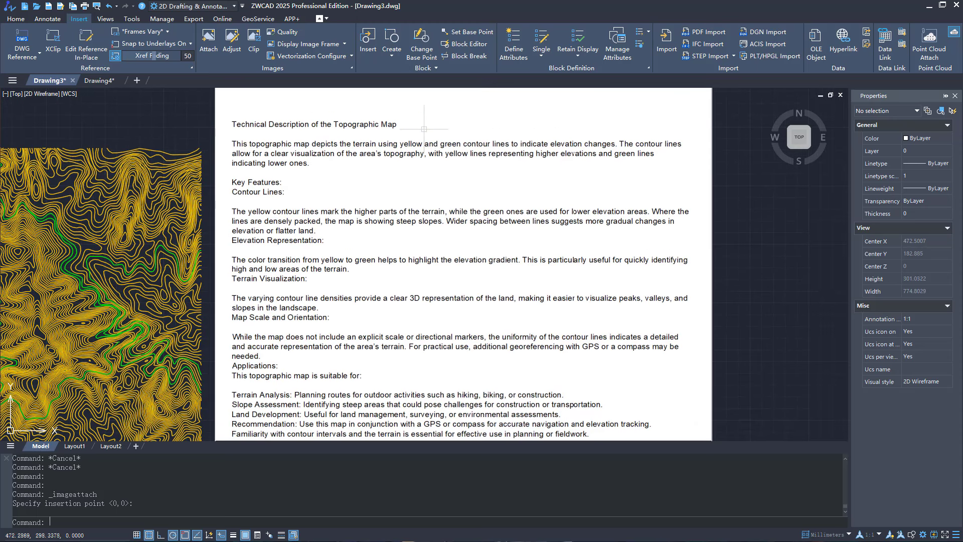
left_click(309, 56)
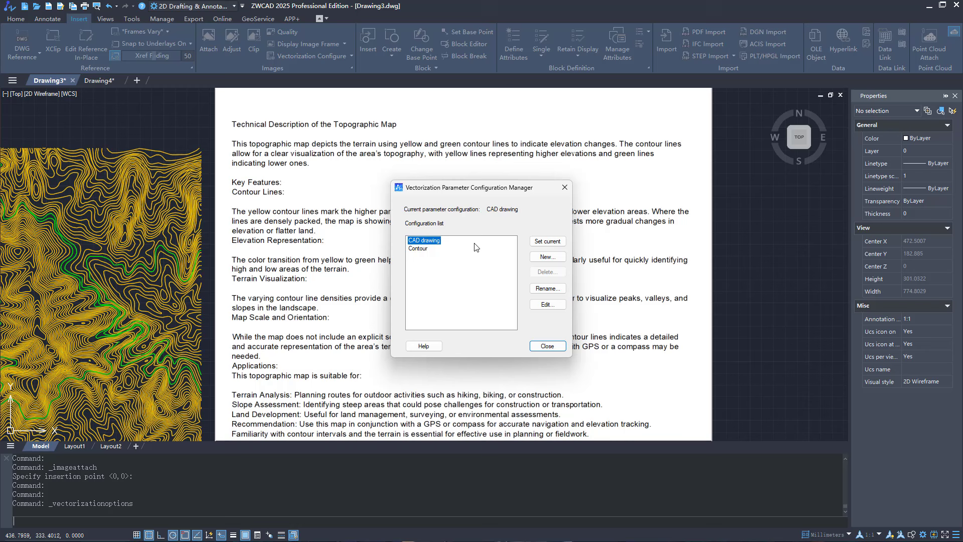
Create a new vectorization configuration named OCR based on CAD drawing.
left_click(546, 257)
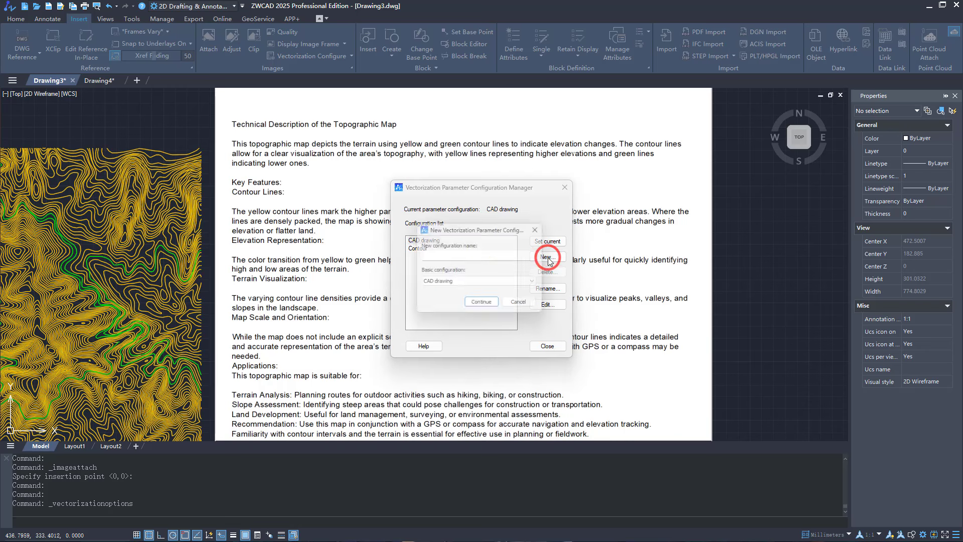
left_click(546, 256)
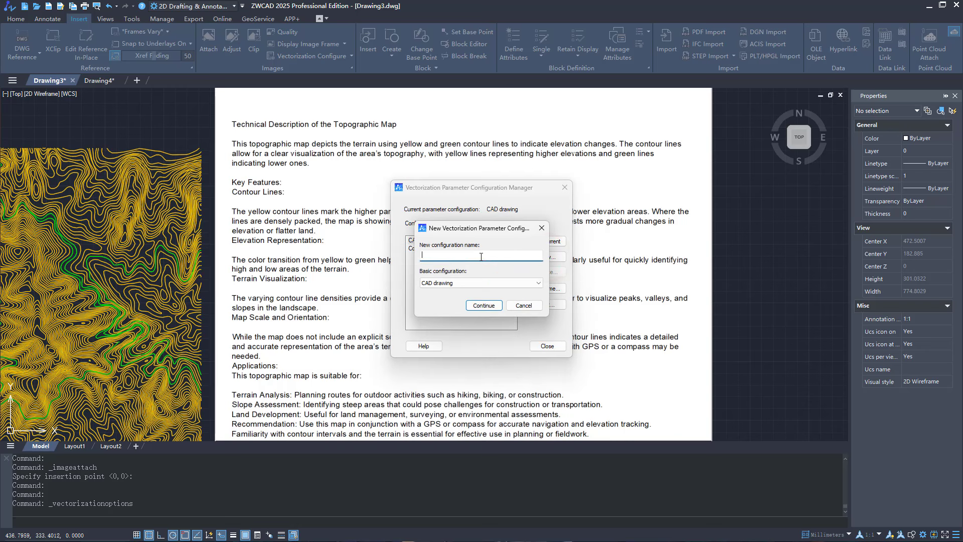
type("OCR")
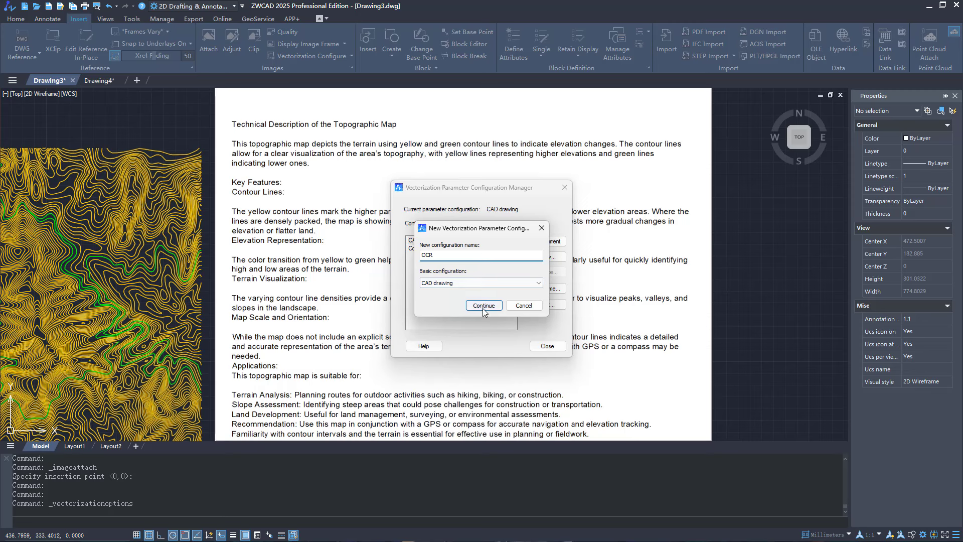
left_click(484, 306)
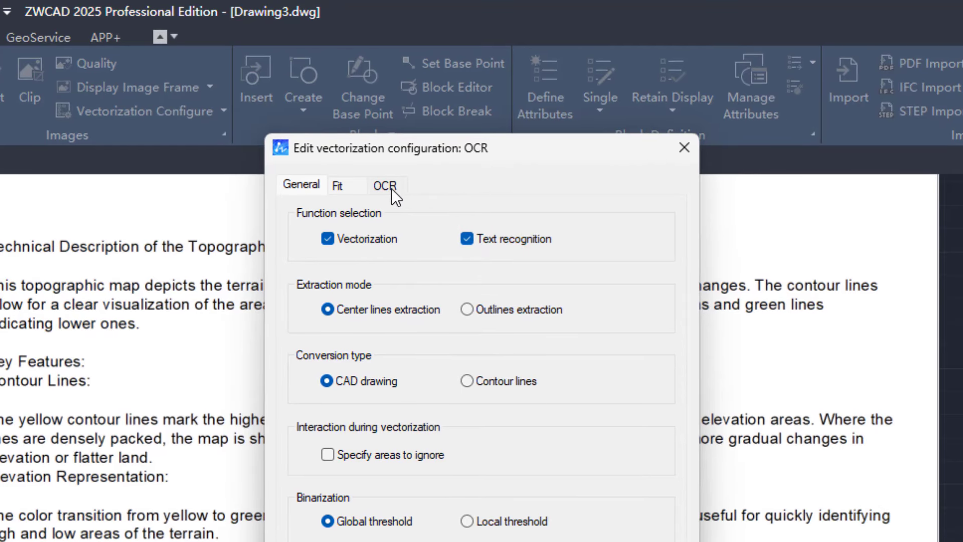
Review the OCR settings tabs, save, and make OCR the current configuration.
left_click(383, 185)
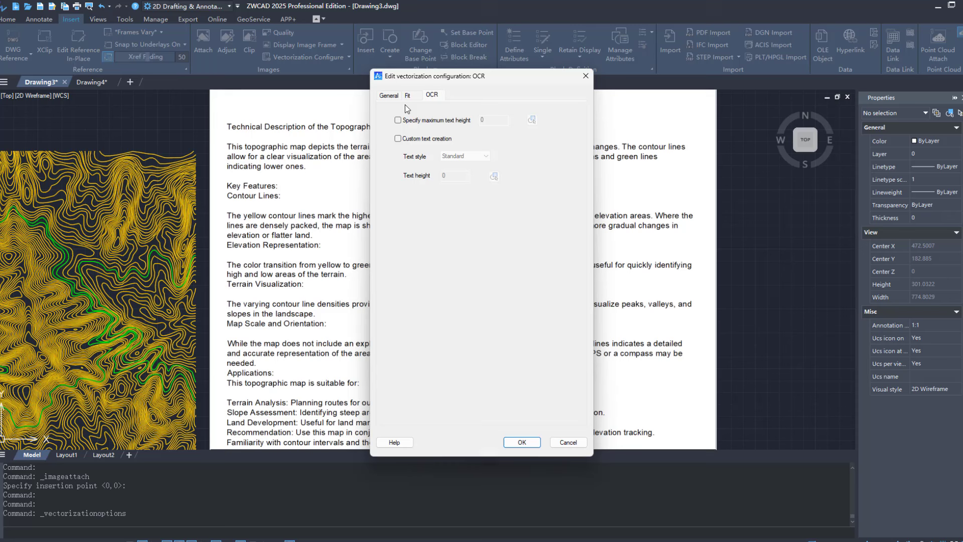
left_click(407, 93)
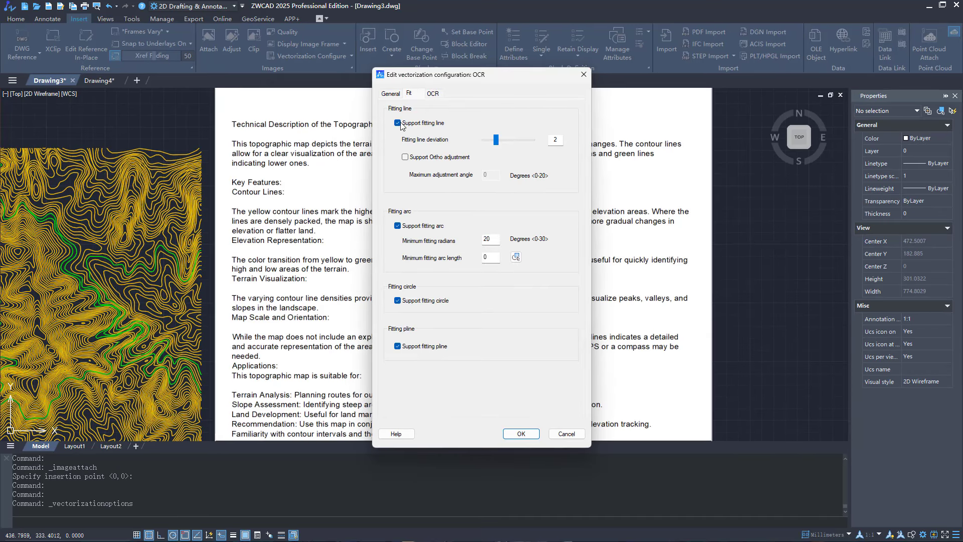
left_click(391, 94)
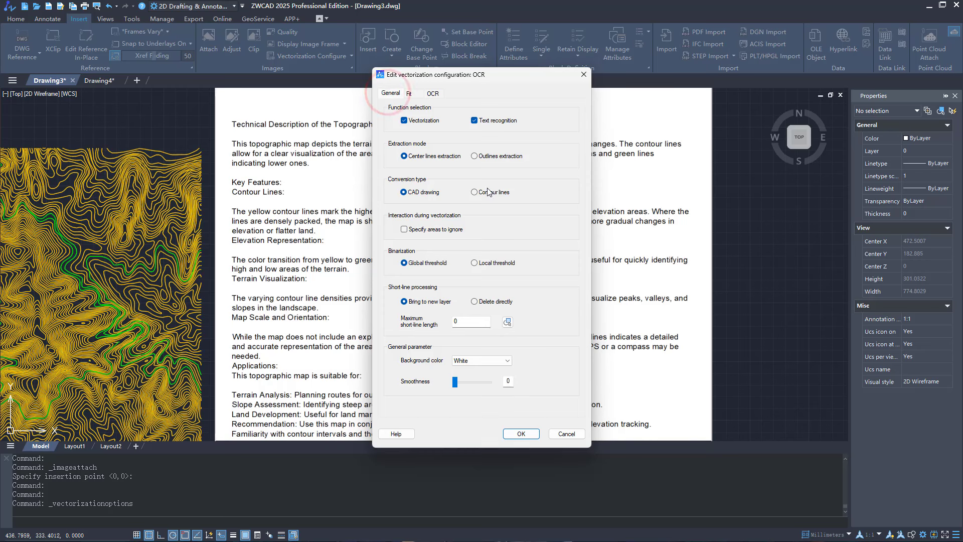
mouse_move(520, 433)
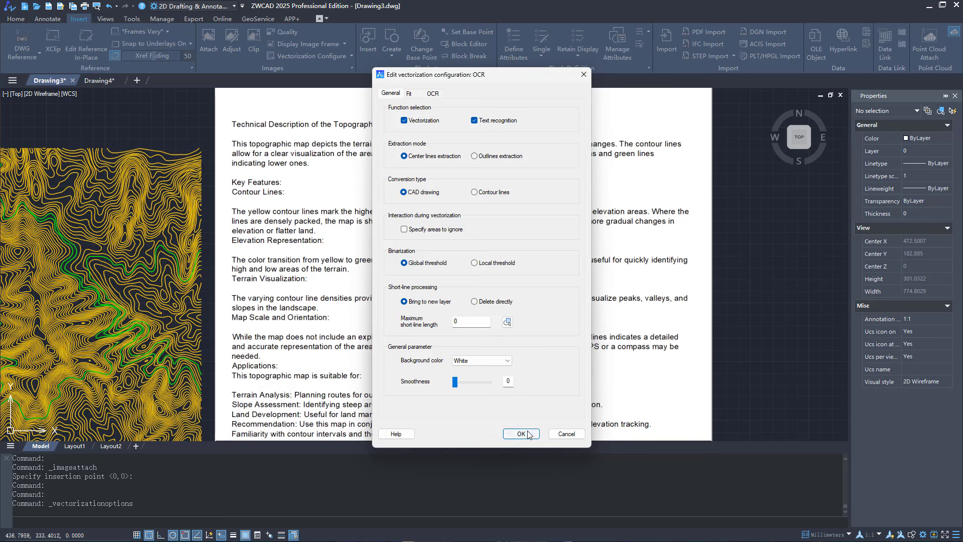
left_click(520, 434)
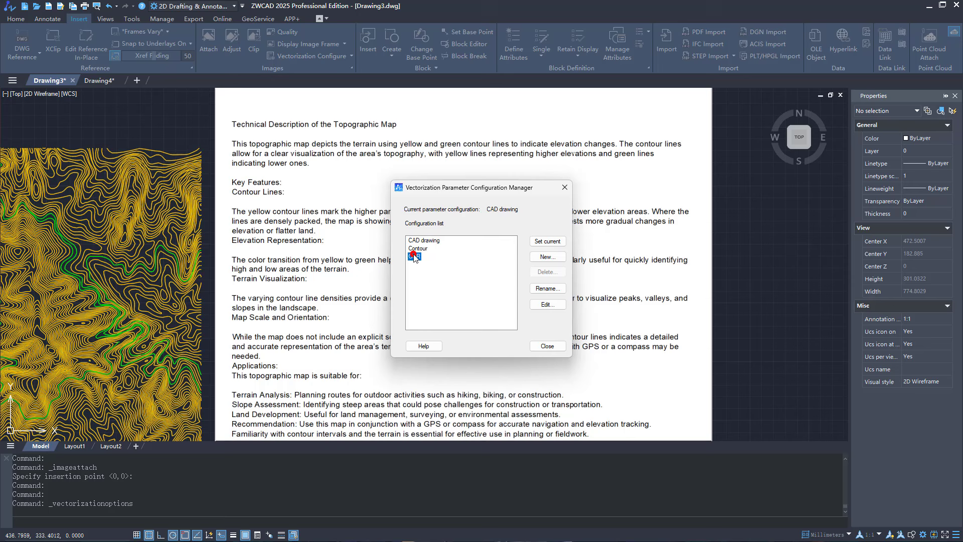
left_click(546, 241)
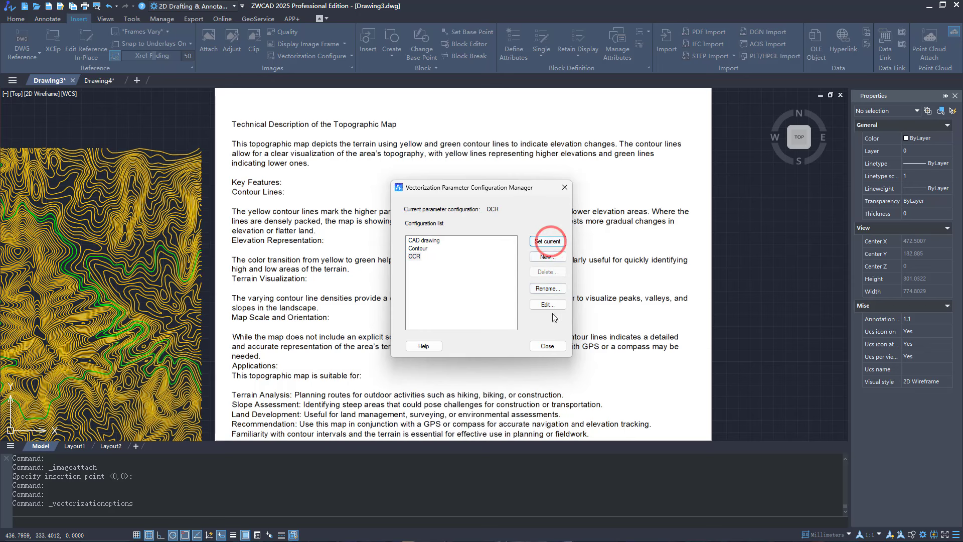
left_click(547, 346)
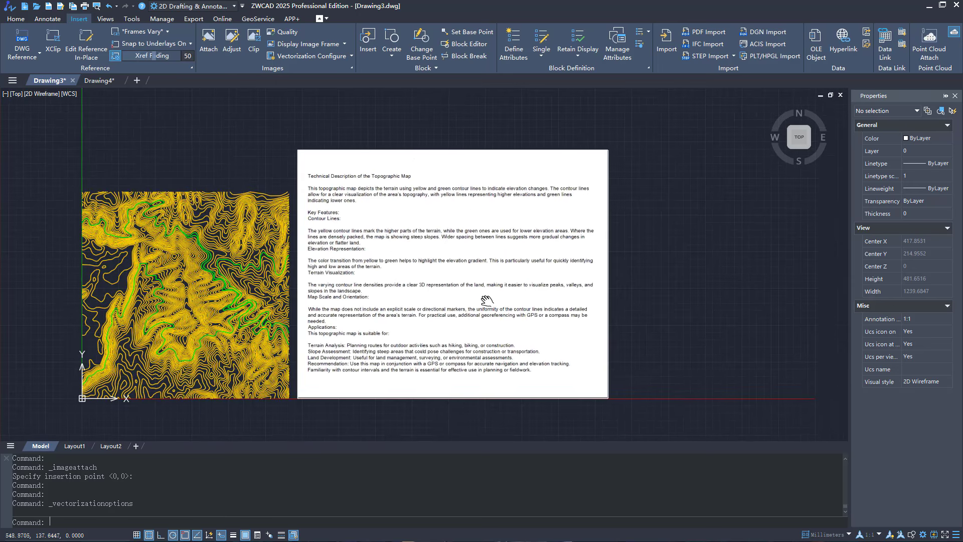
Vectorize the description image into text without modifying graphics, then erase the original image.
left_click(344, 56)
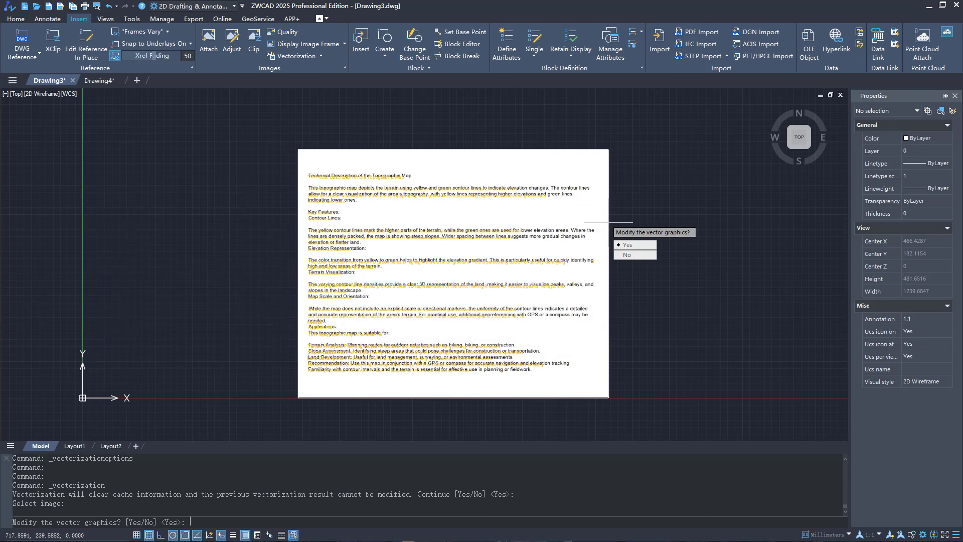
left_click(626, 254)
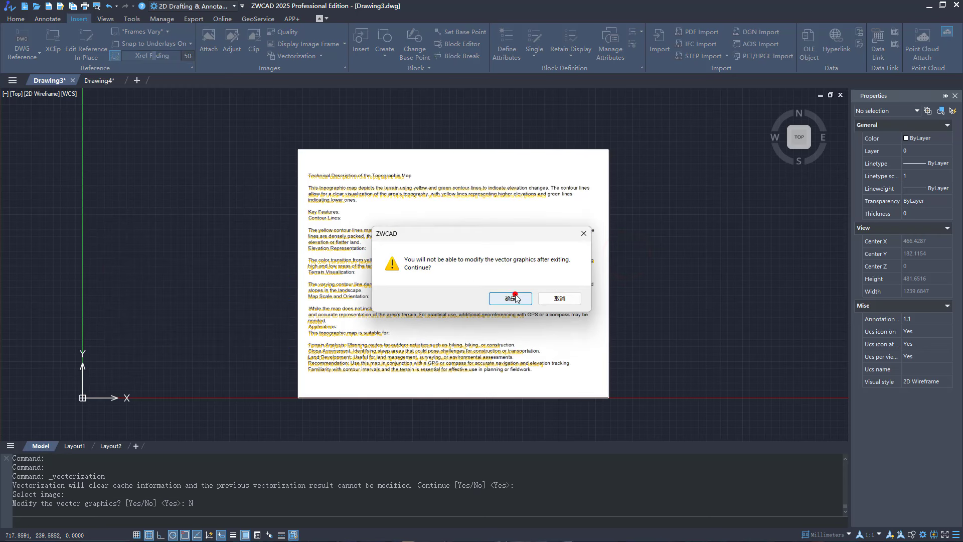
left_click(510, 299)
type("E")
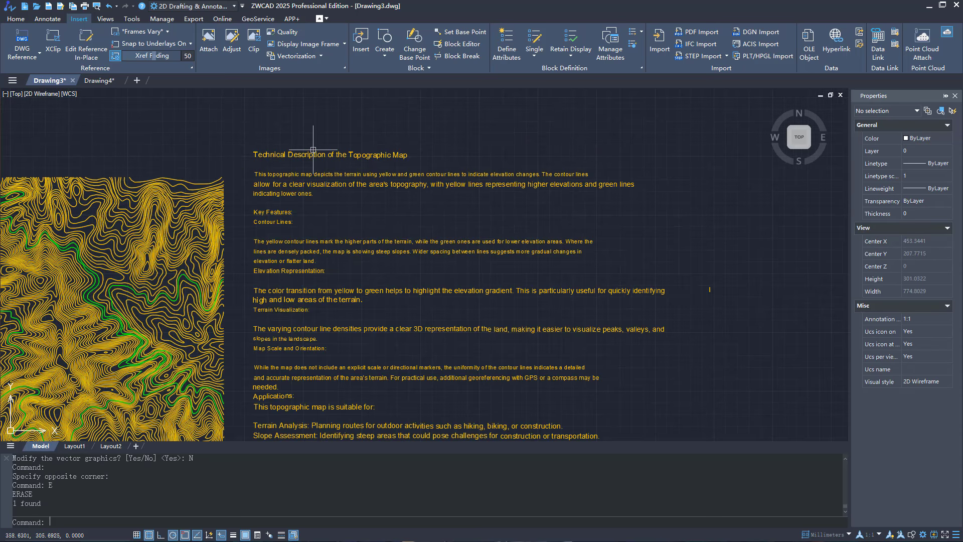
left_click(301, 180)
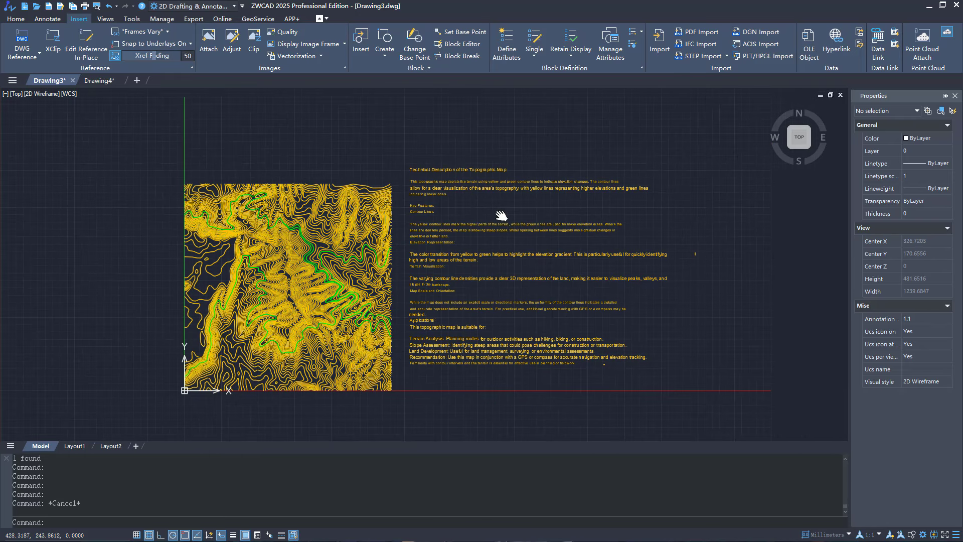
mouse_move(497, 214)
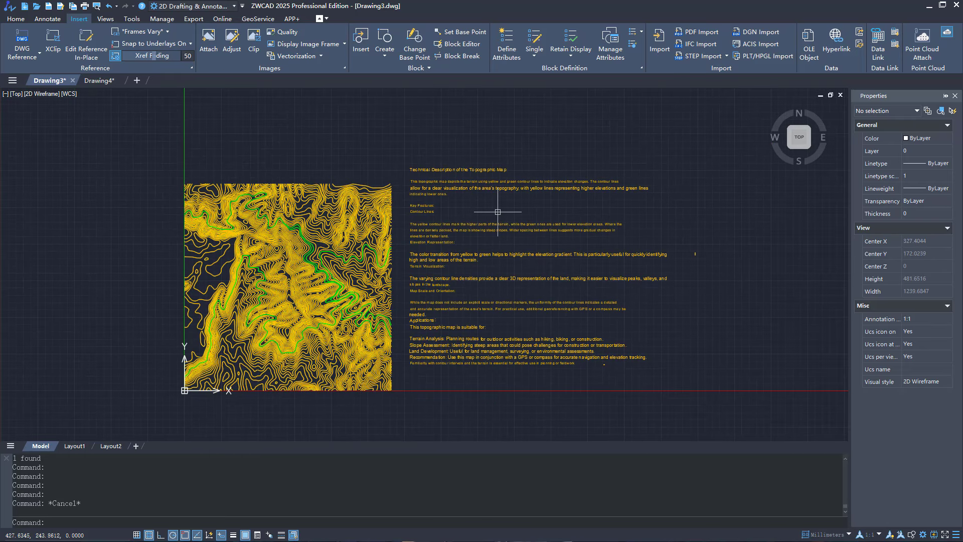